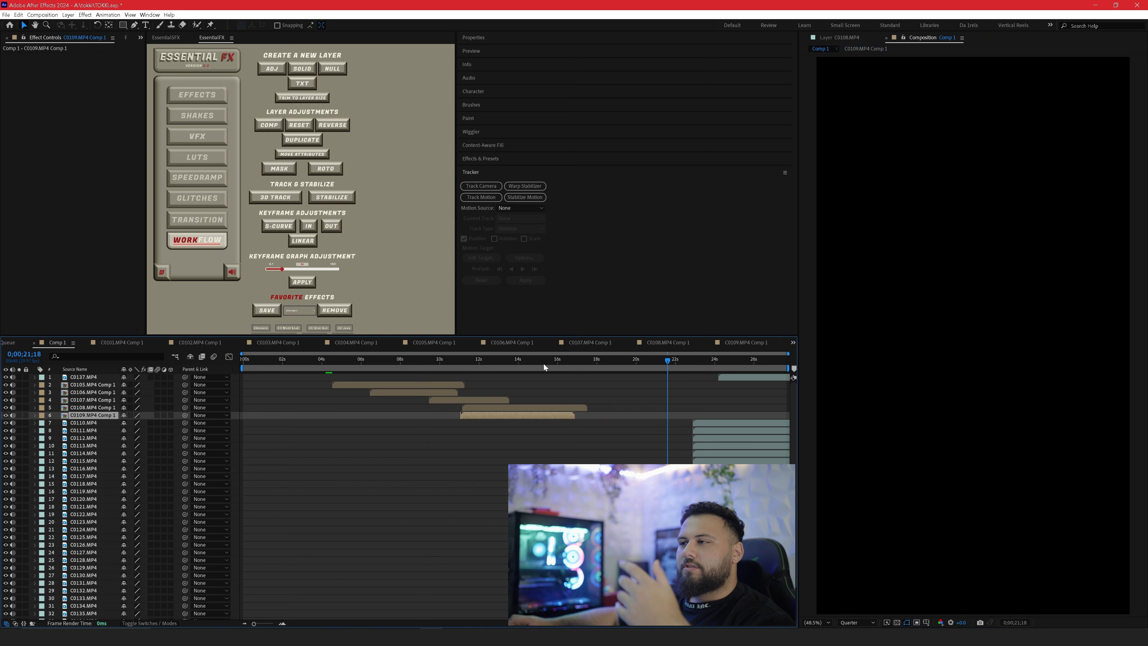
Move the playhead in Comp 1 to the white car passing the lettered truck, around 11:06.
left_click(543, 359)
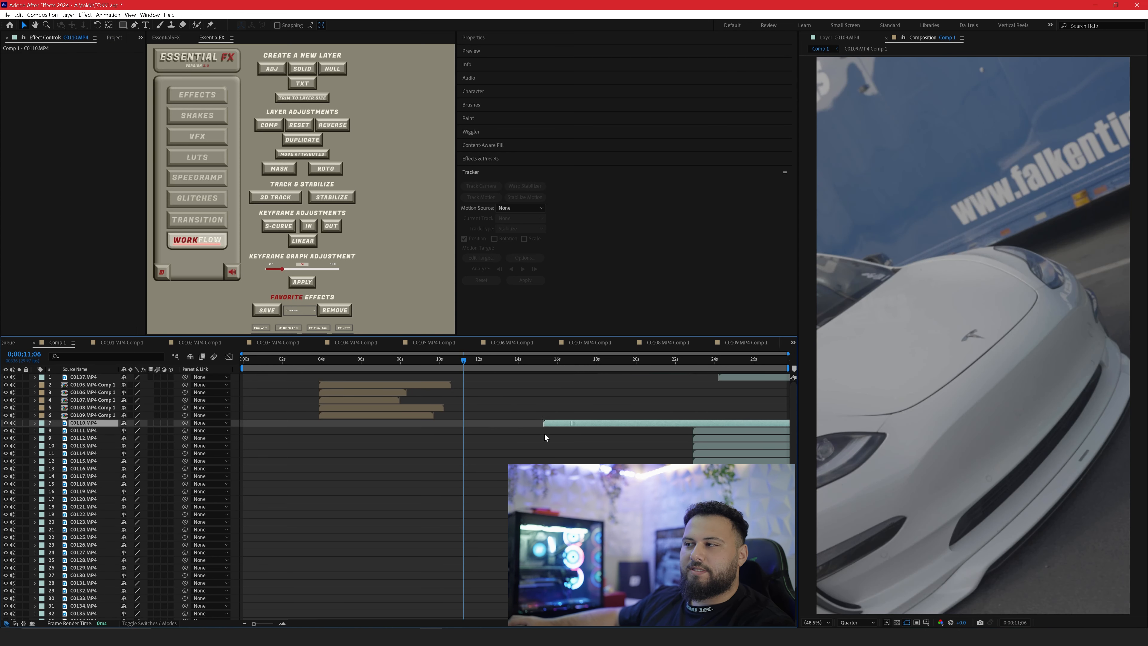
left_click(196, 115)
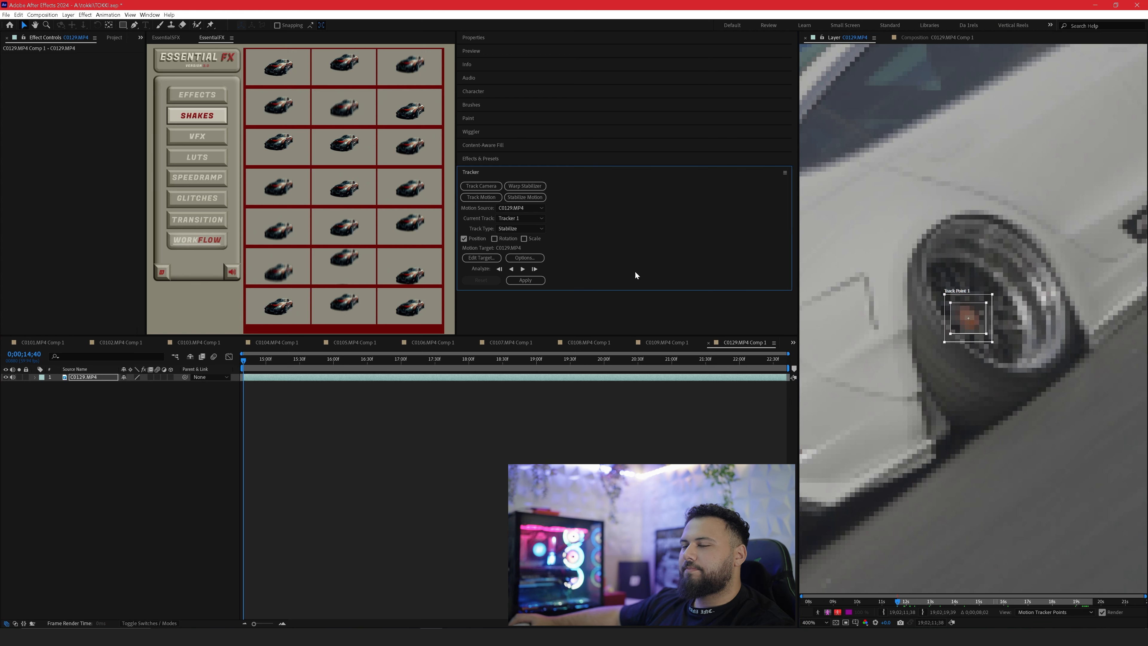
Analyze the wheel-hub track point forward through the C0129 clip and apply Stabilize Motion.
left_click(522, 268)
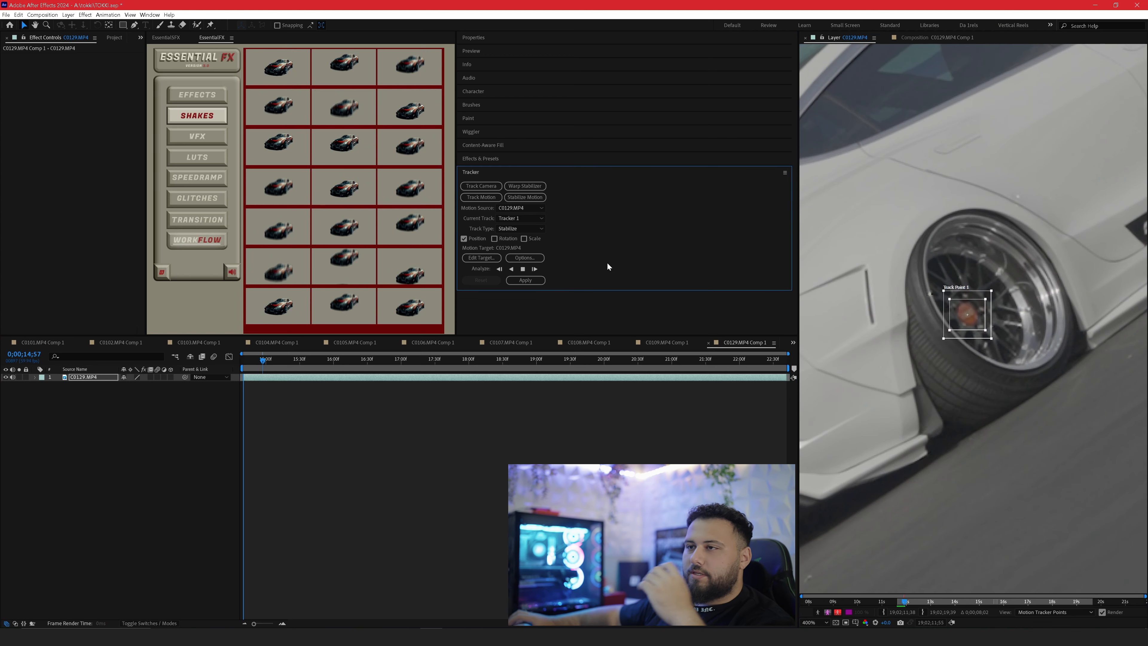
left_click(534, 269)
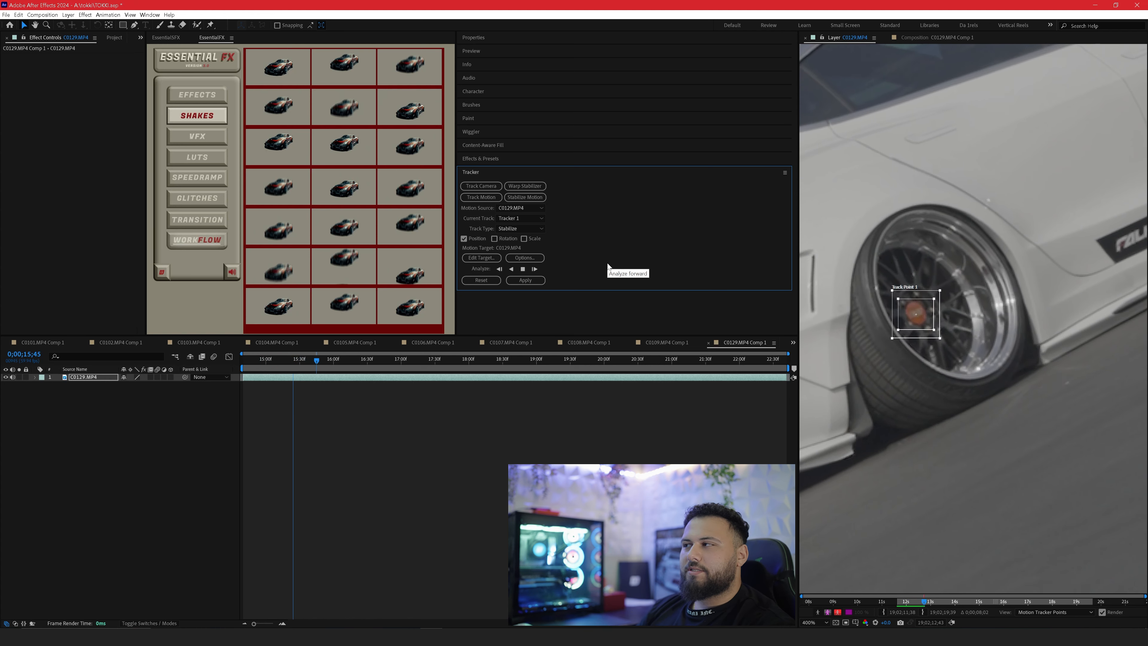
left_click(535, 268)
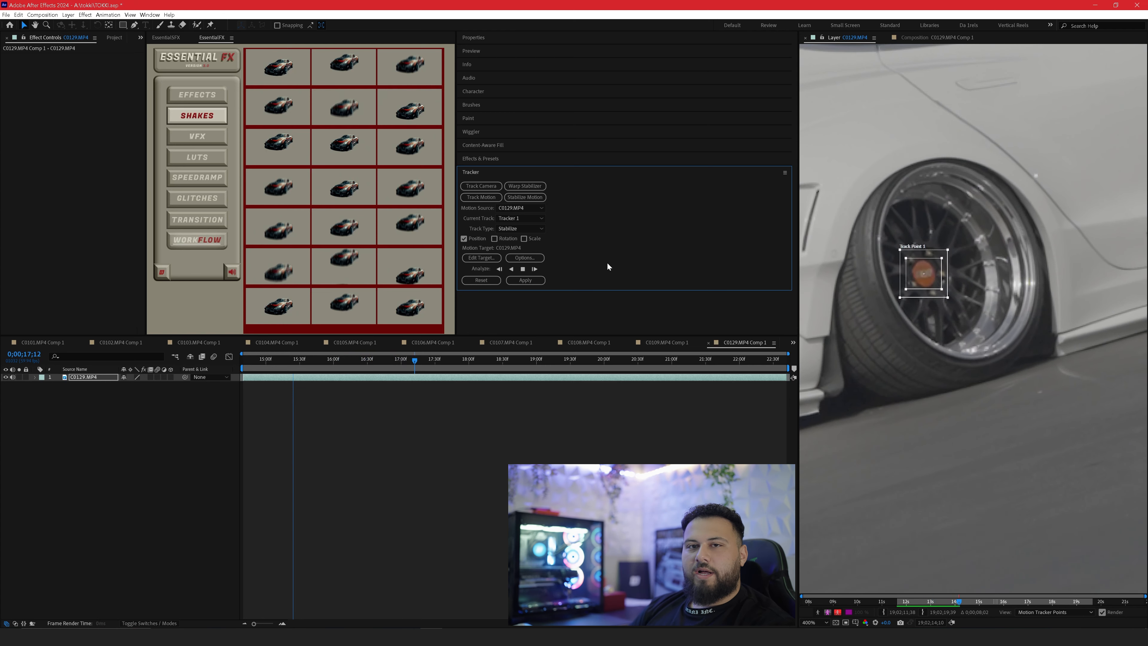
left_click(522, 268)
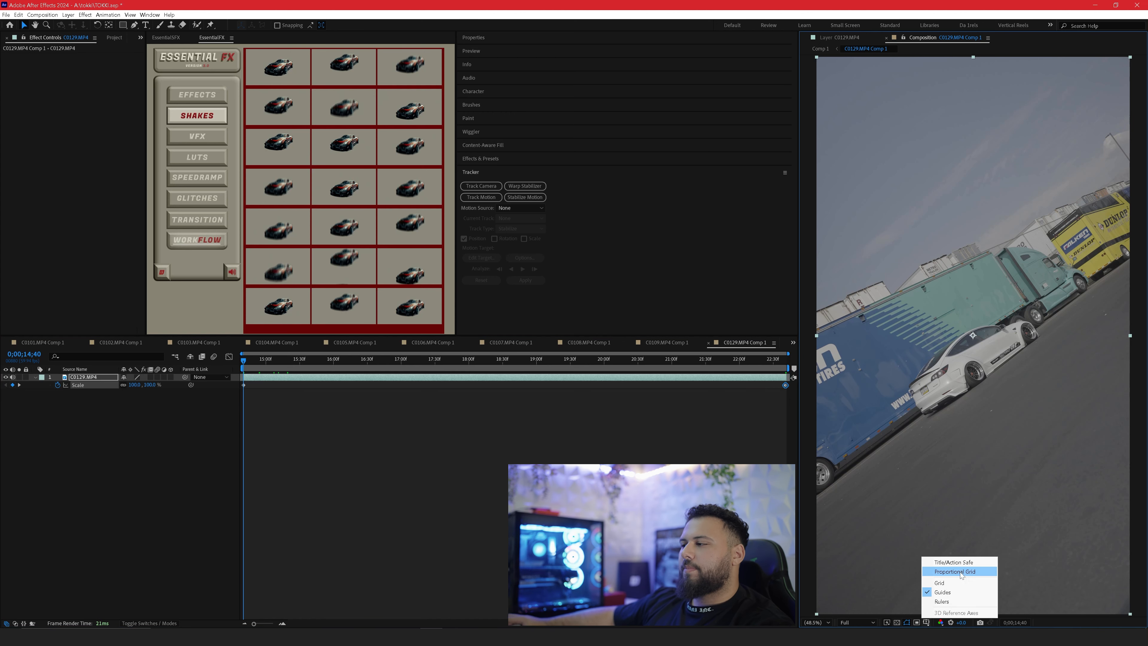
Show a Proportional Grid over the stabilized C0129 clip scaled to about 118%.
left_click(952, 571)
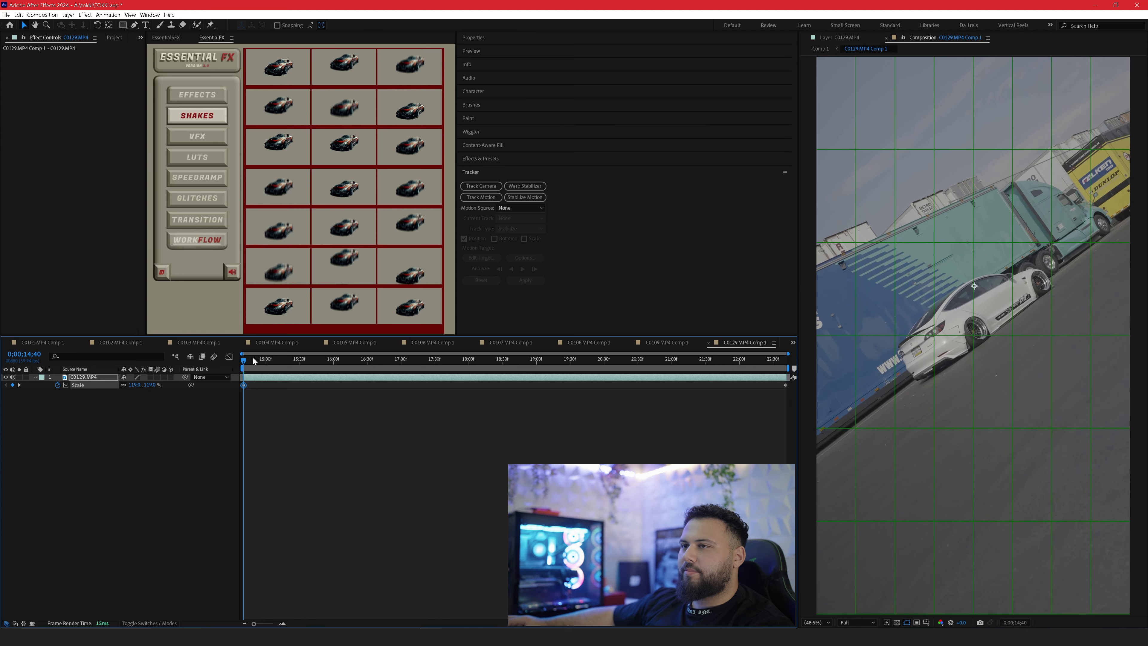
Raise the clip's Scale at its end and keyframe Position at earlier frames to keep the car centred.
left_click(577, 358)
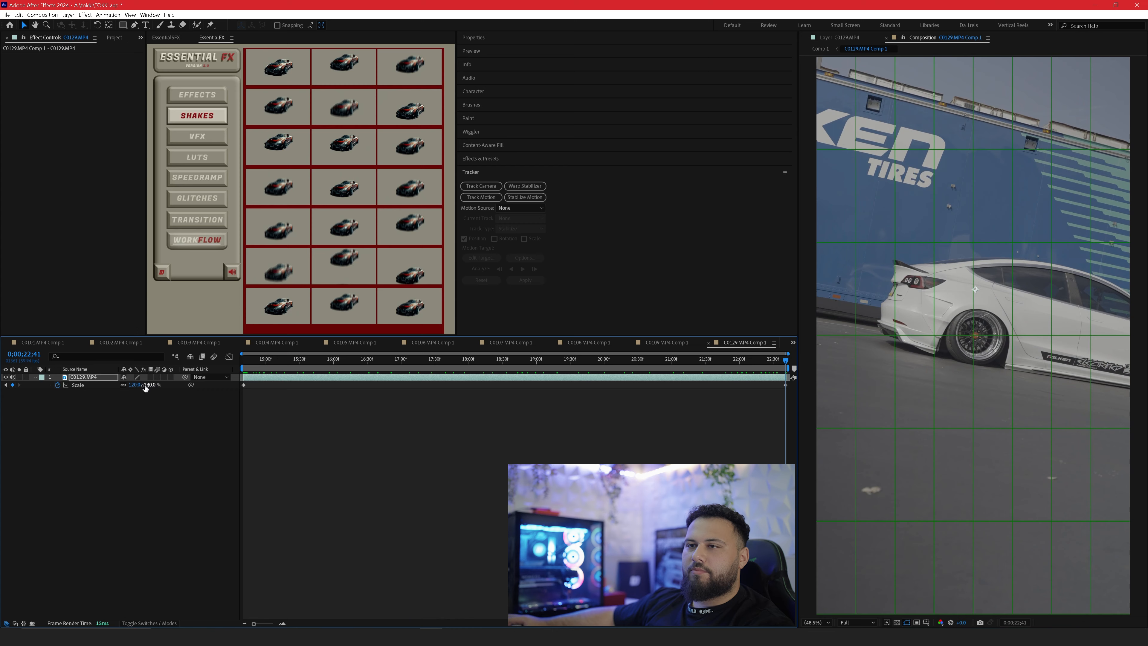
left_click_drag(133, 384, 149, 385)
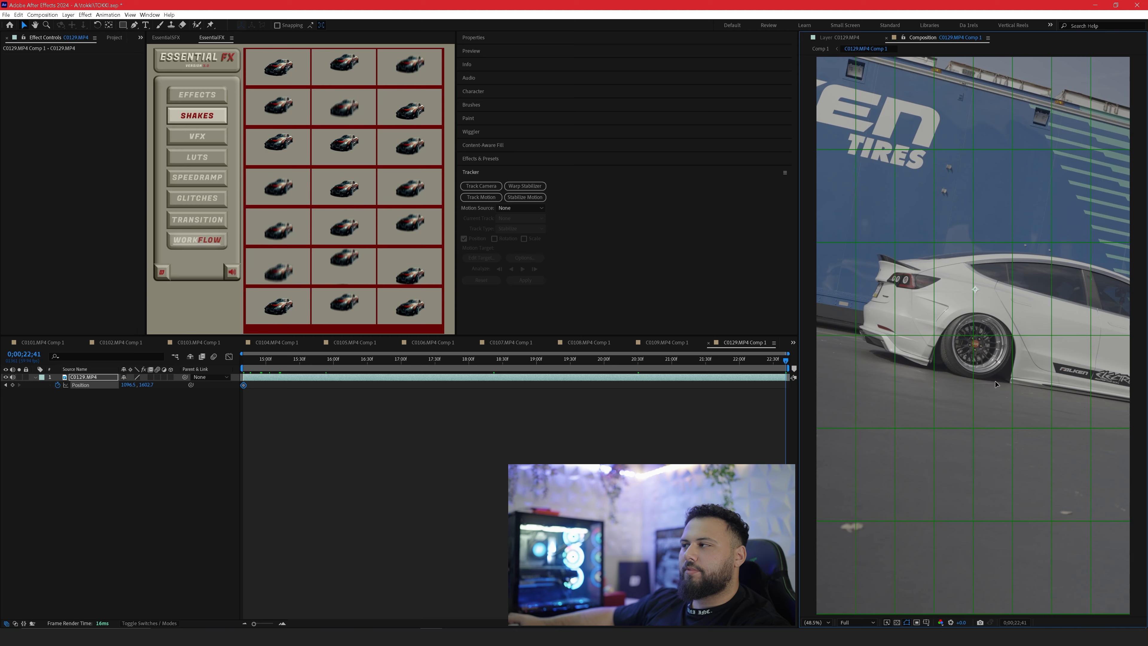
left_click(726, 358)
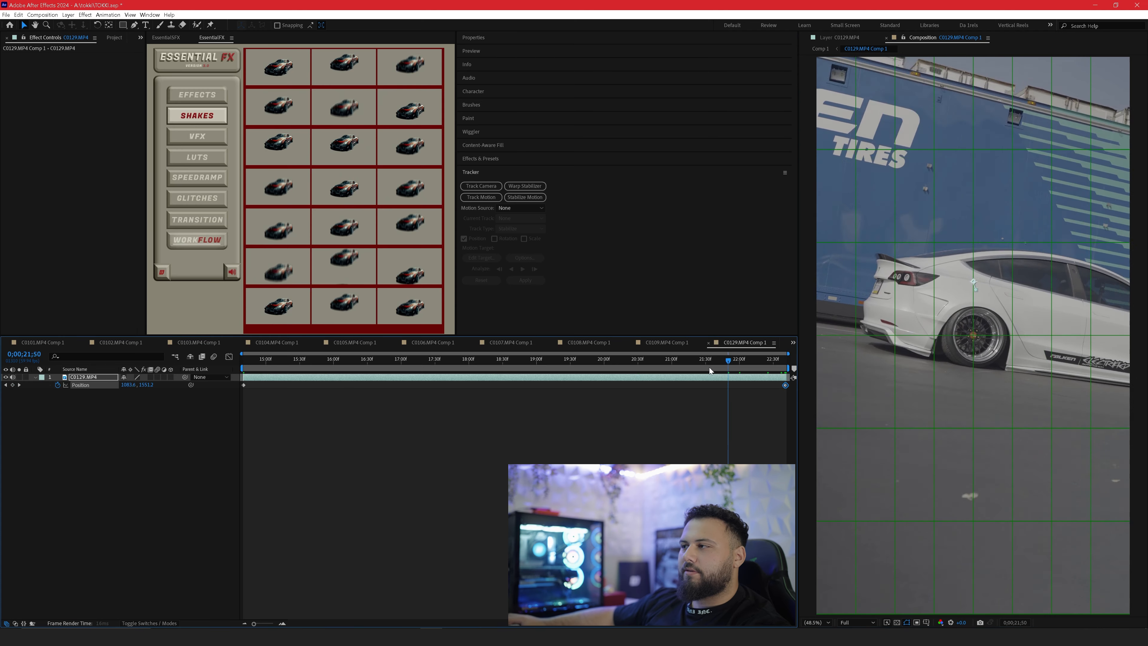
left_click(615, 359)
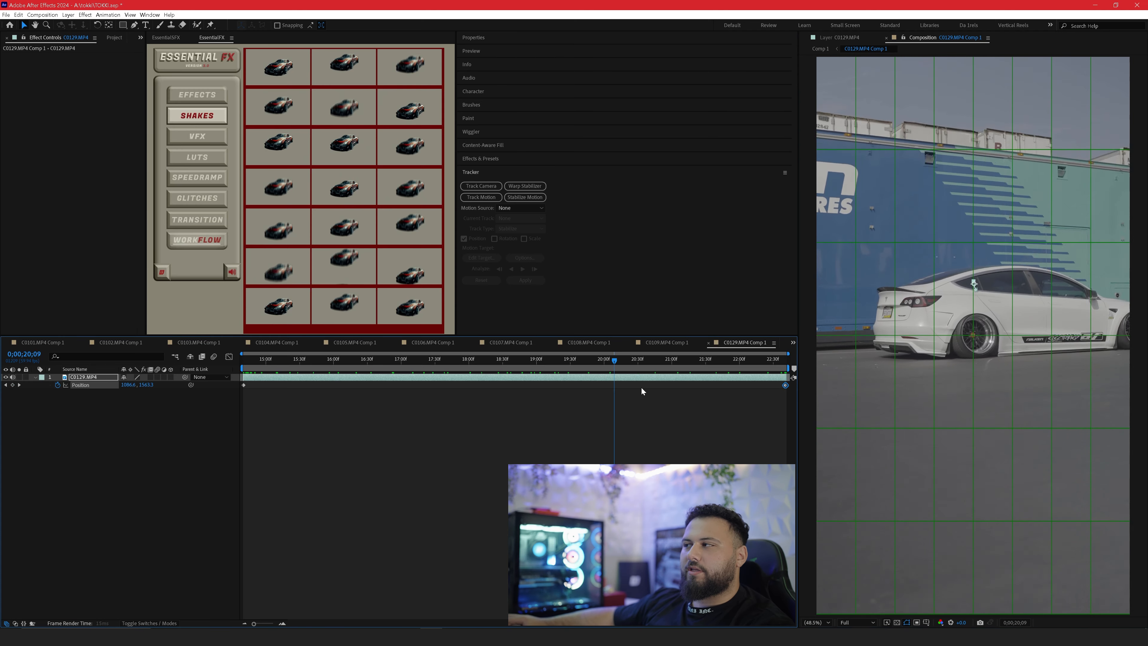
left_click(196, 177)
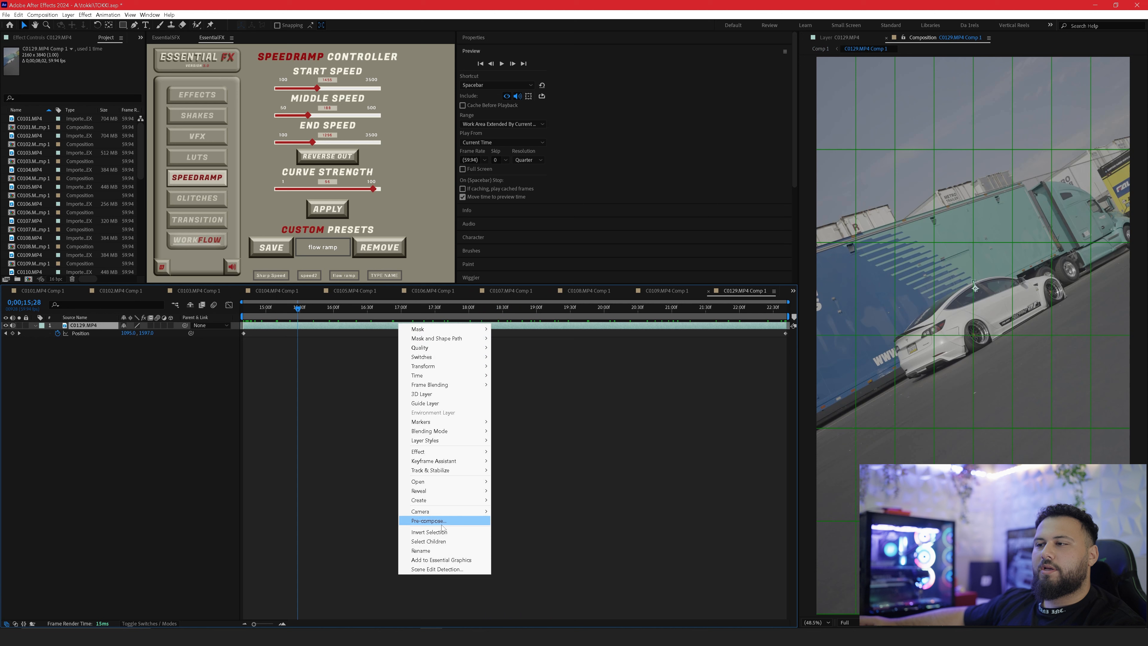
Pre-compose the C0129 layer, add Warp Stabilizer, and rename the containing comp 'Warp stabilizer'.
left_click(428, 521)
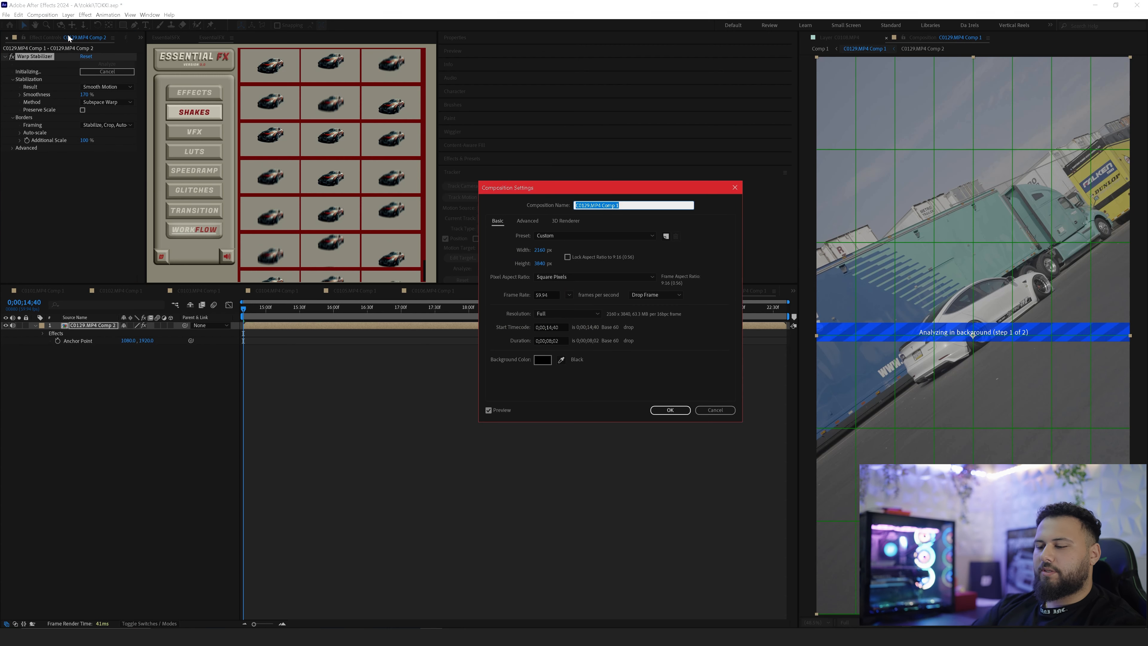
type("Warp stabilizer")
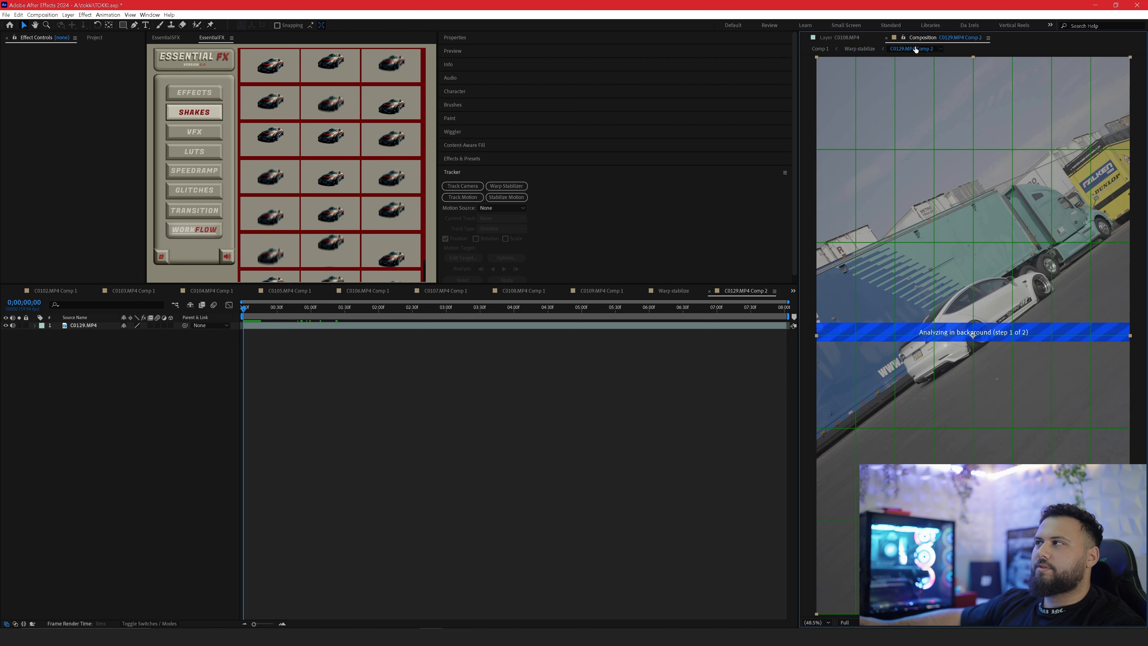
Rename the nested pre-comp 'Stabilize motion' and return to the Warp stabilize comp.
left_click(42, 14)
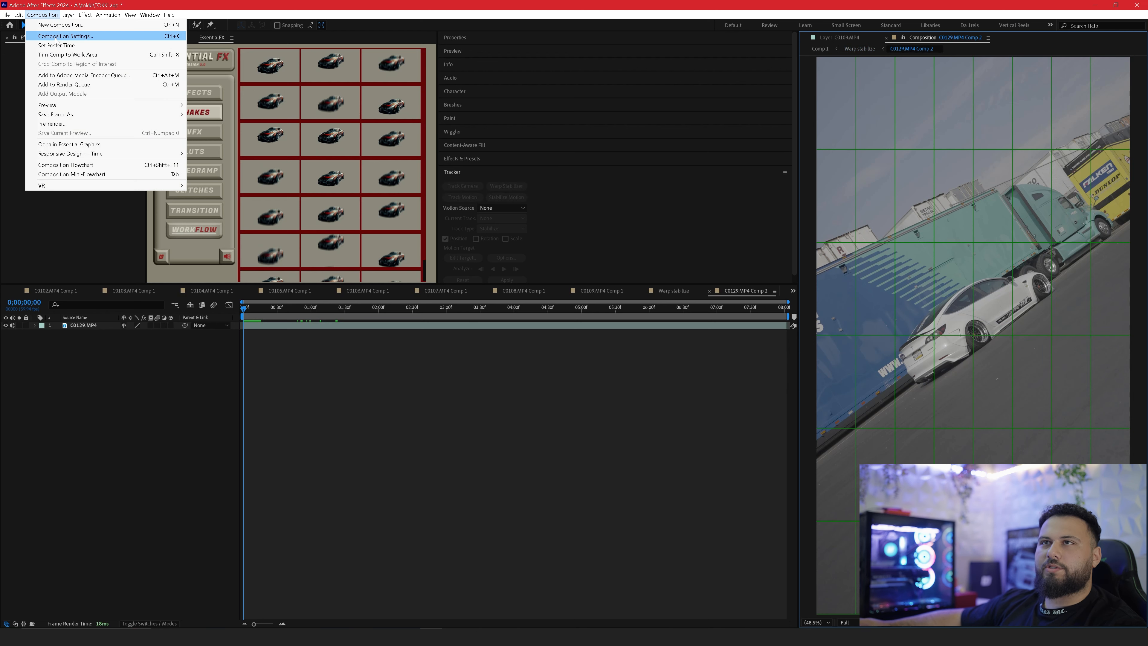
left_click(65, 36)
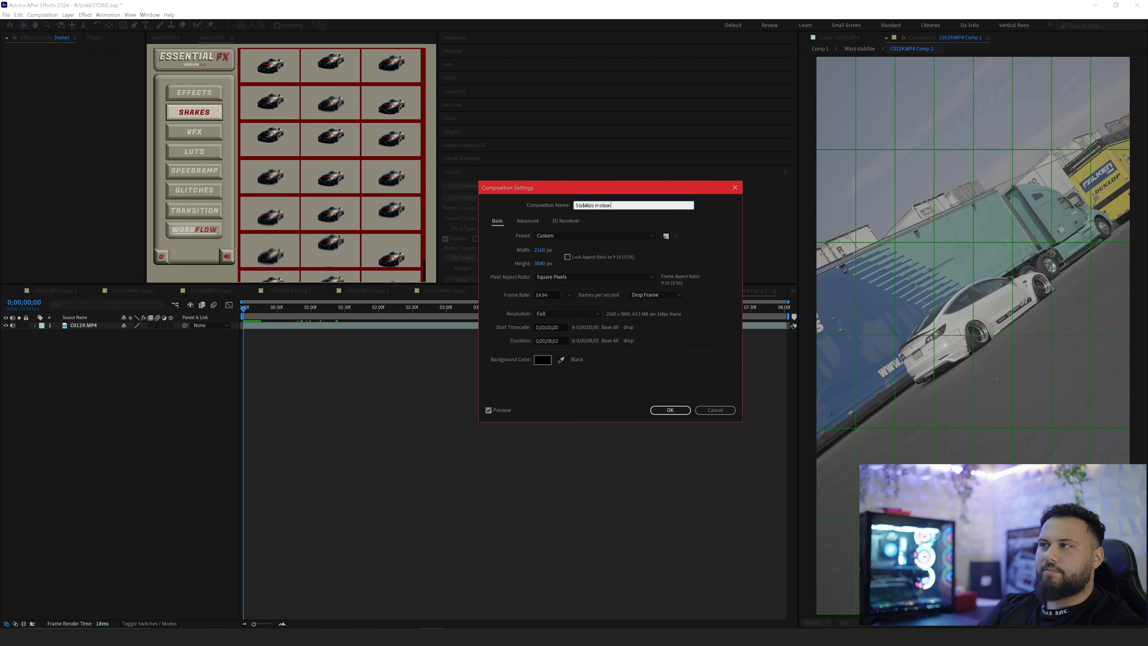
left_click(669, 410)
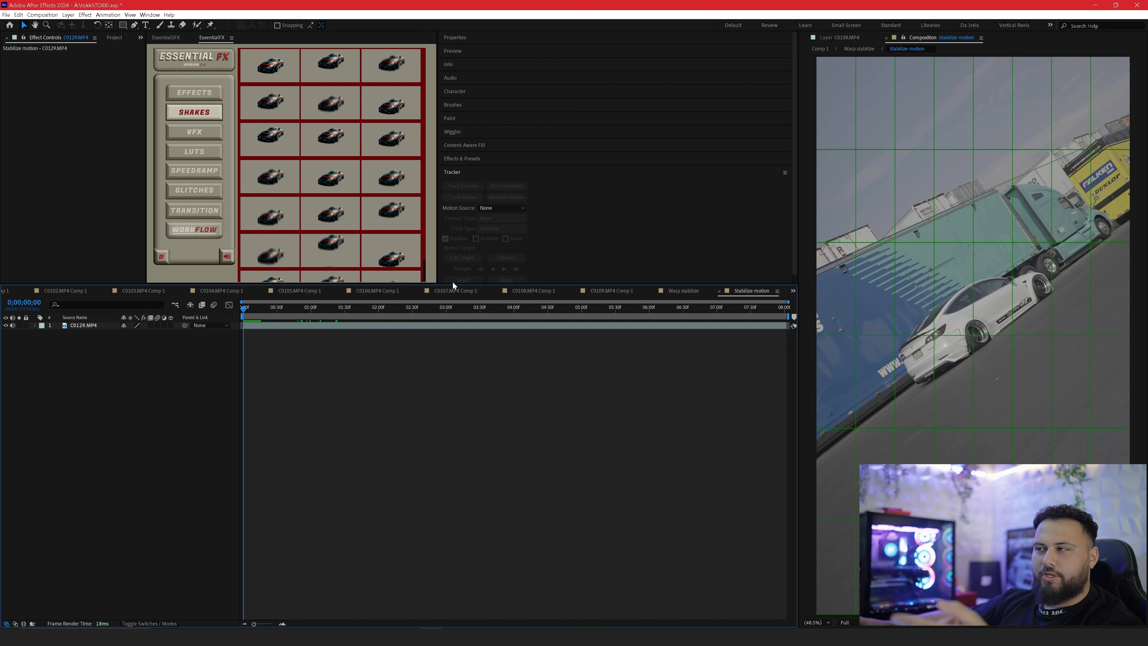
left_click(551, 307)
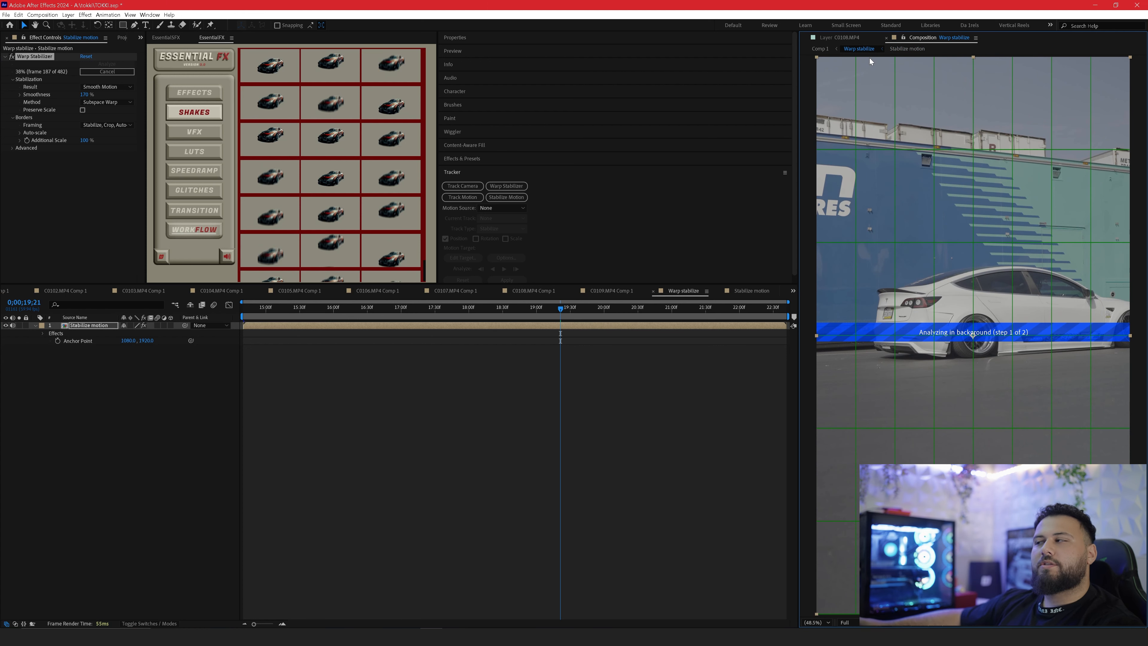
mouse_move(593, 280)
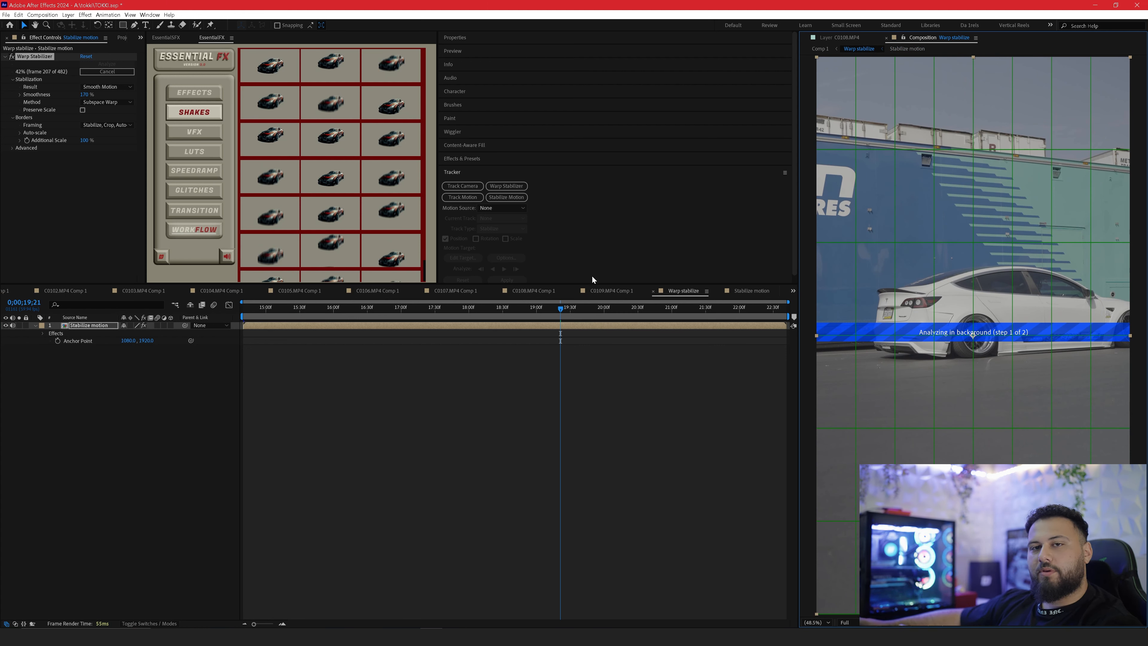